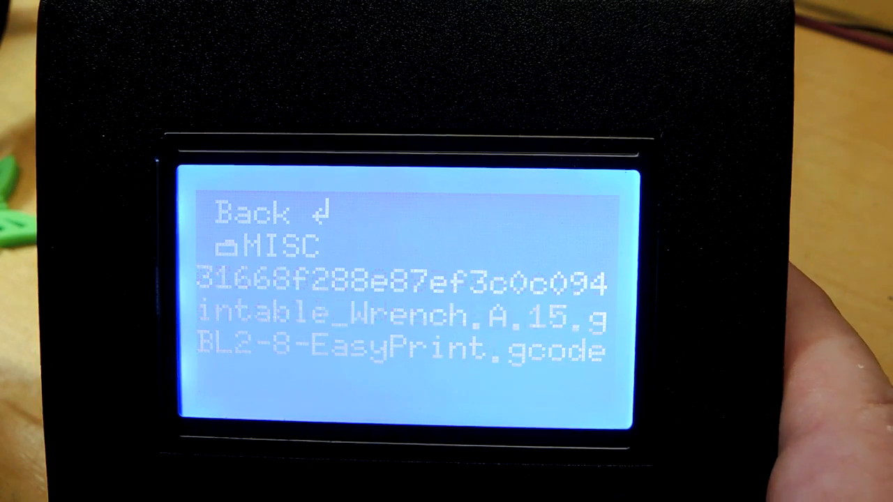
Select the chosen .gcode file in the SD card list to start printing at 0%.
click(401, 349)
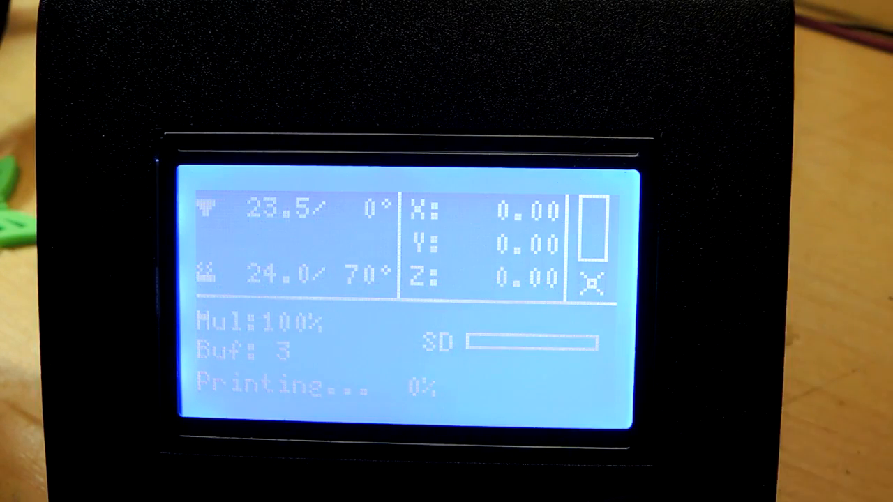